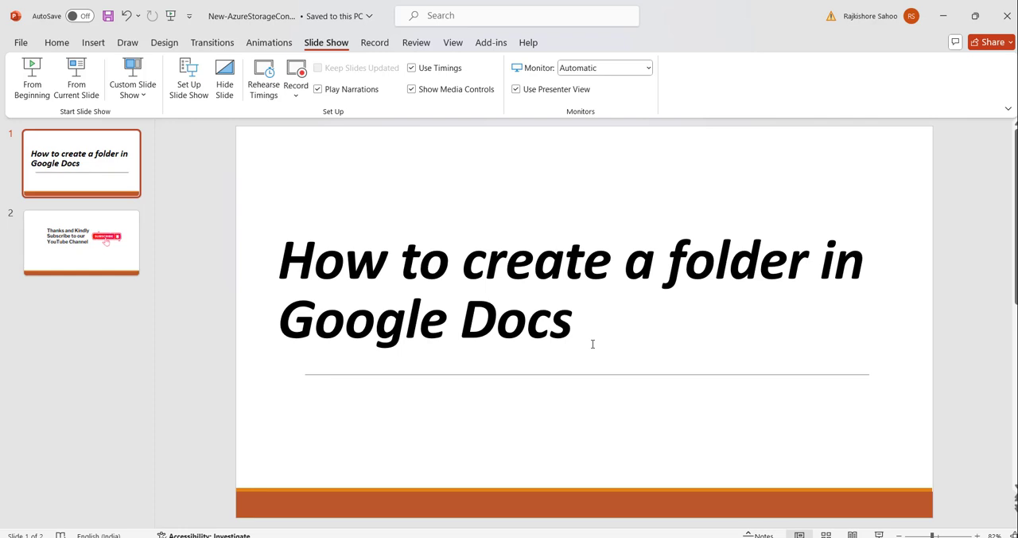
pyautogui.moveTo(687, 451)
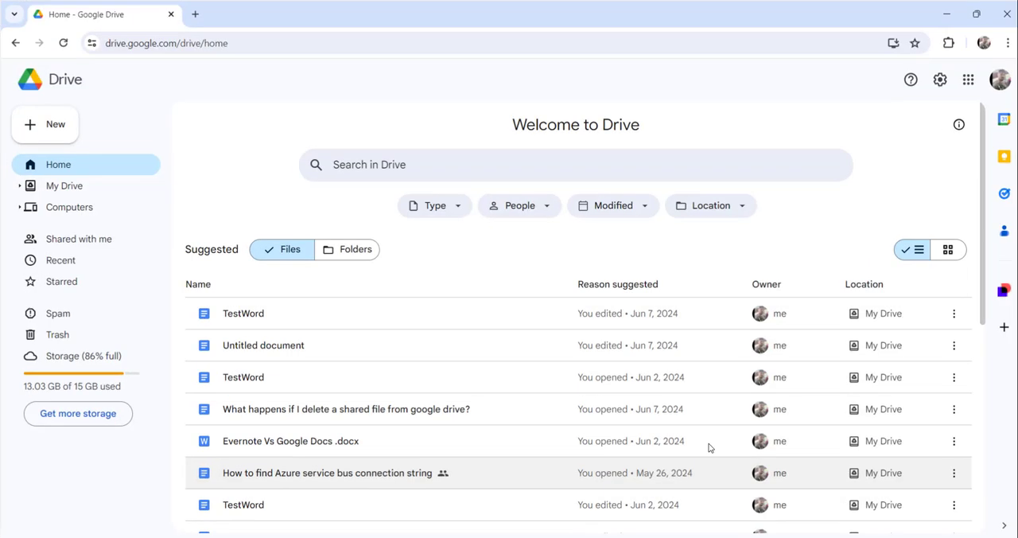
pyautogui.moveTo(178, 91)
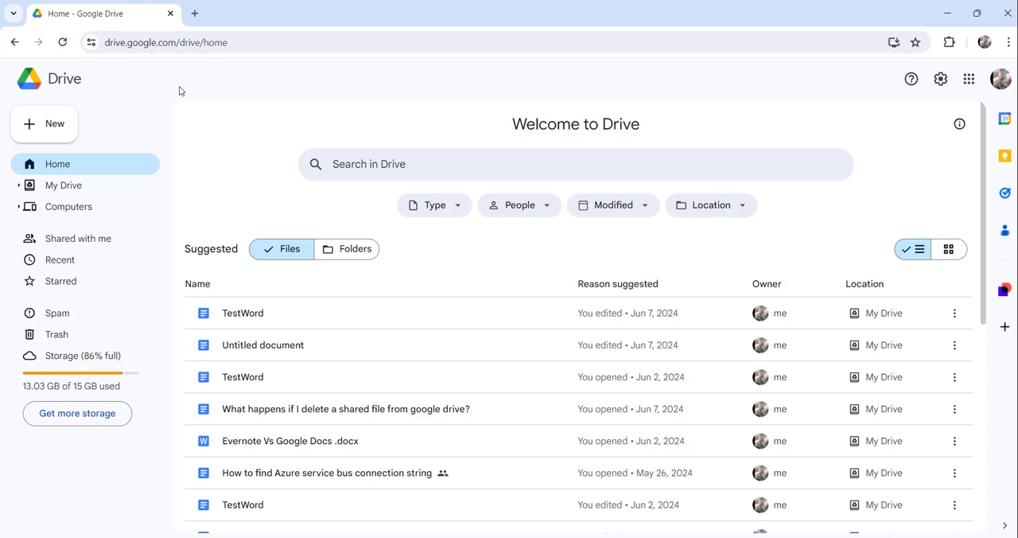
pyautogui.moveTo(197, 86)
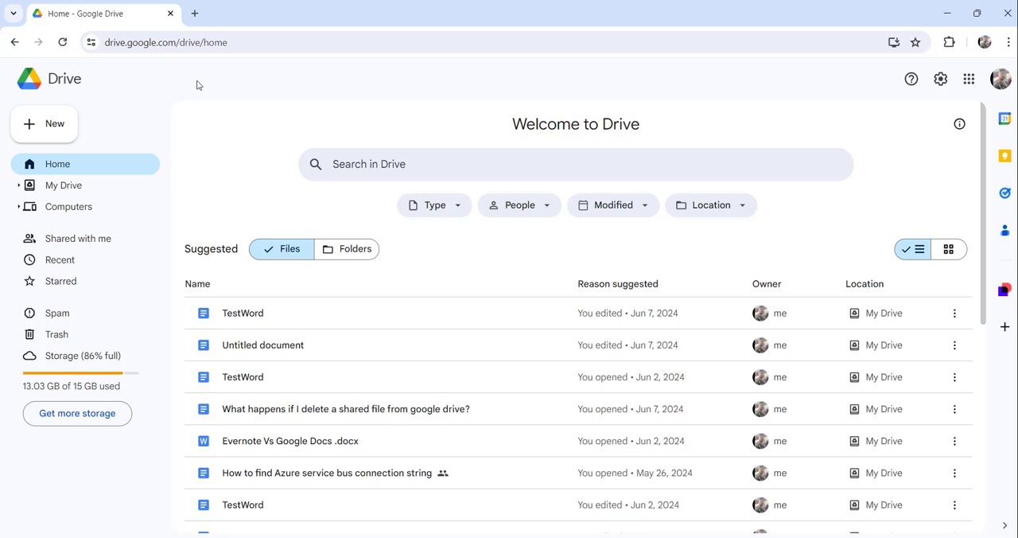
# Create a folder named Test via the My Drive sidebar right-click menu
pyautogui.click(63, 185)
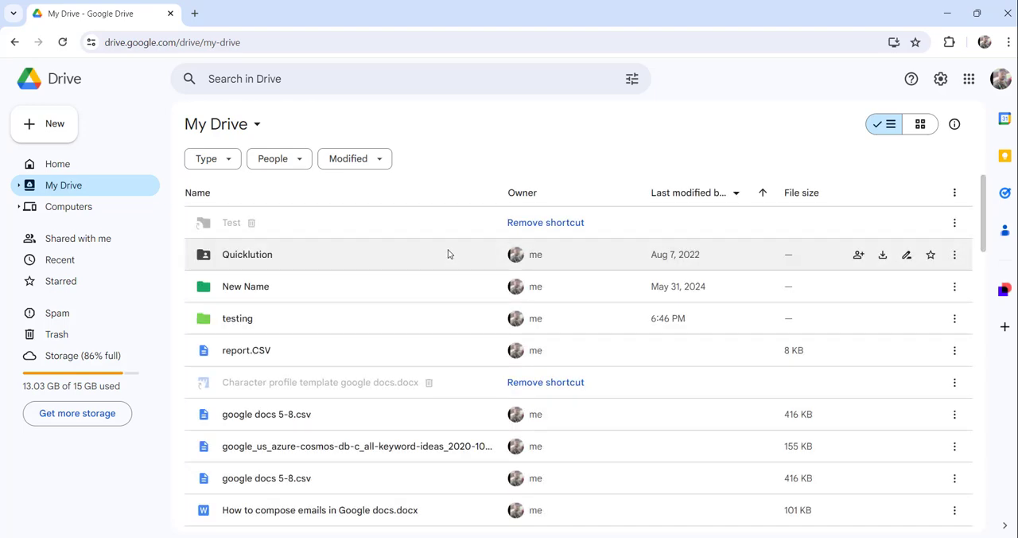
pyautogui.moveTo(443, 254)
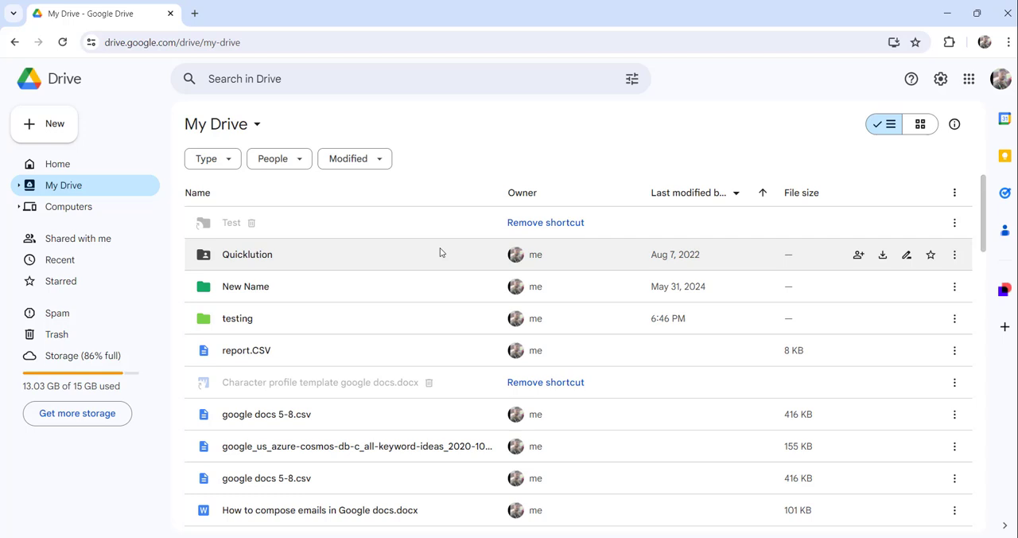
pyautogui.moveTo(103, 187)
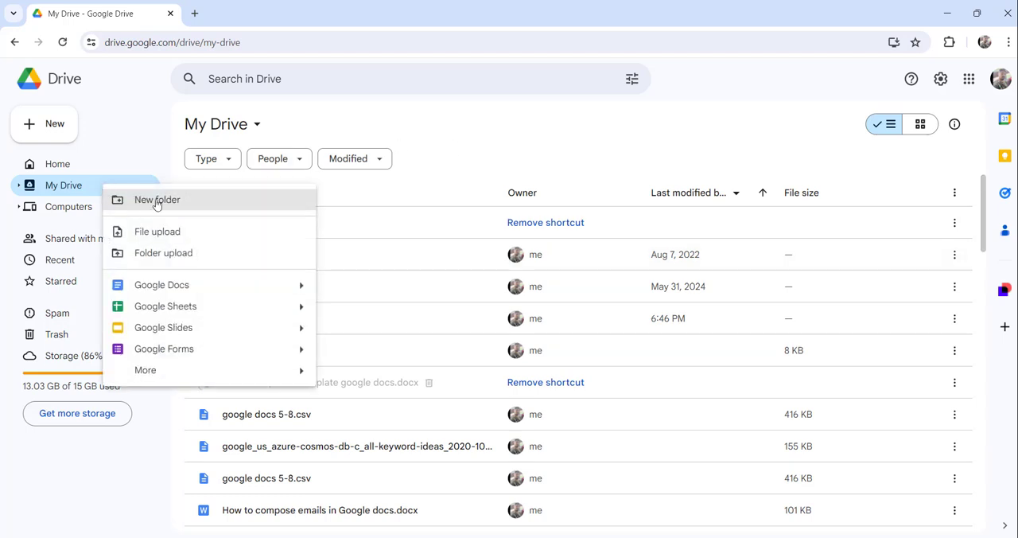
pyautogui.click(156, 201)
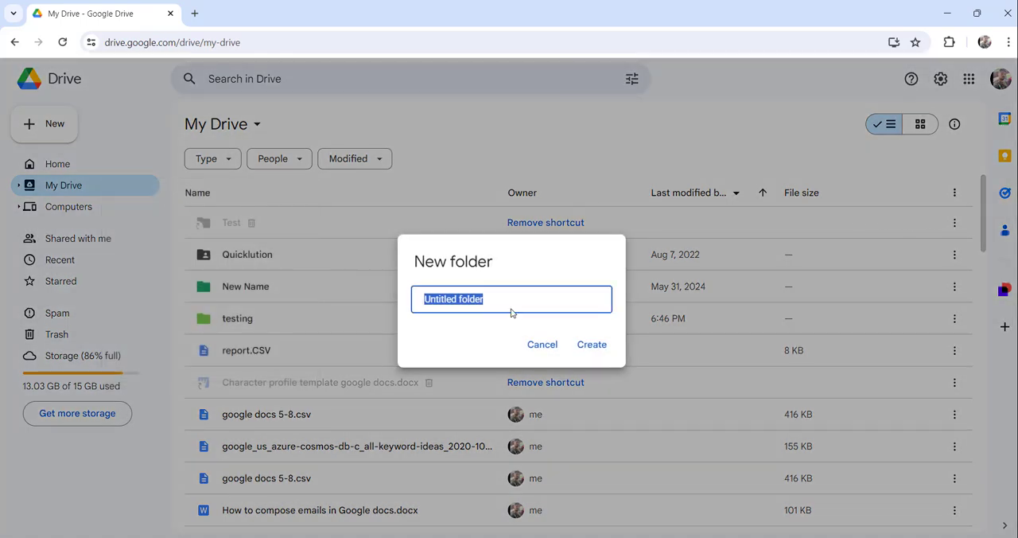
pyautogui.write('Test')
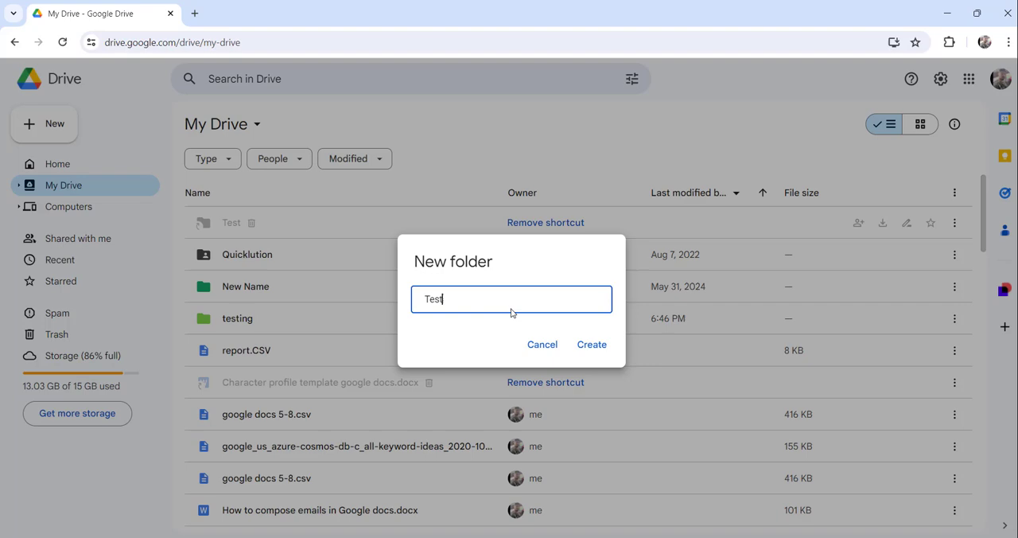
pyautogui.moveTo(552, 341)
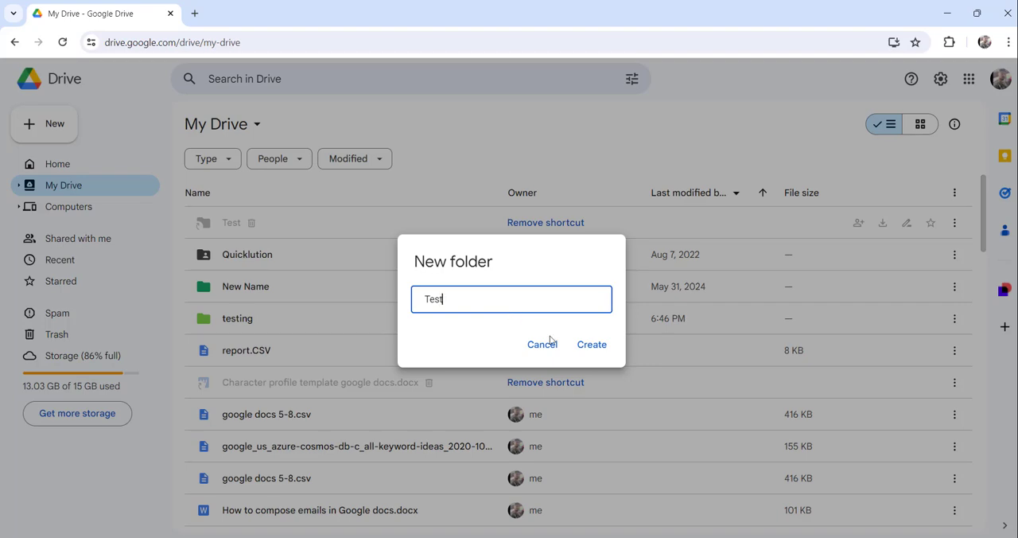
pyautogui.click(543, 344)
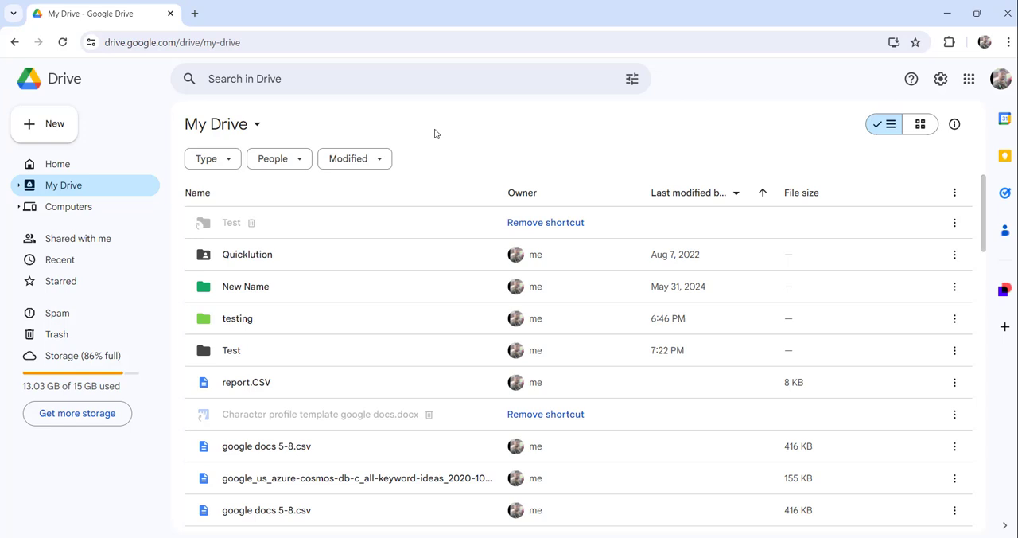
pyautogui.moveTo(44, 124)
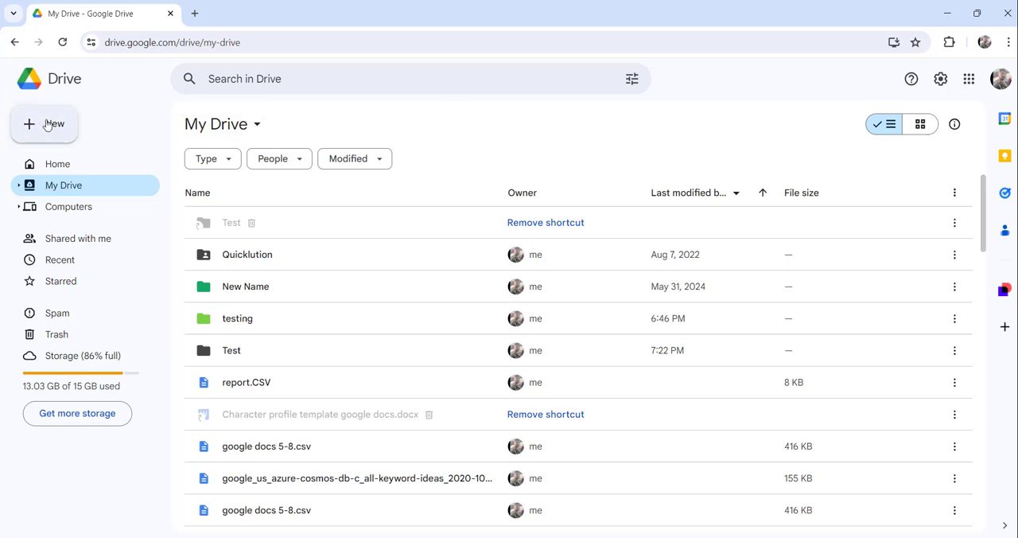
# Create a folder named Test1 via the + New button
pyautogui.click(44, 124)
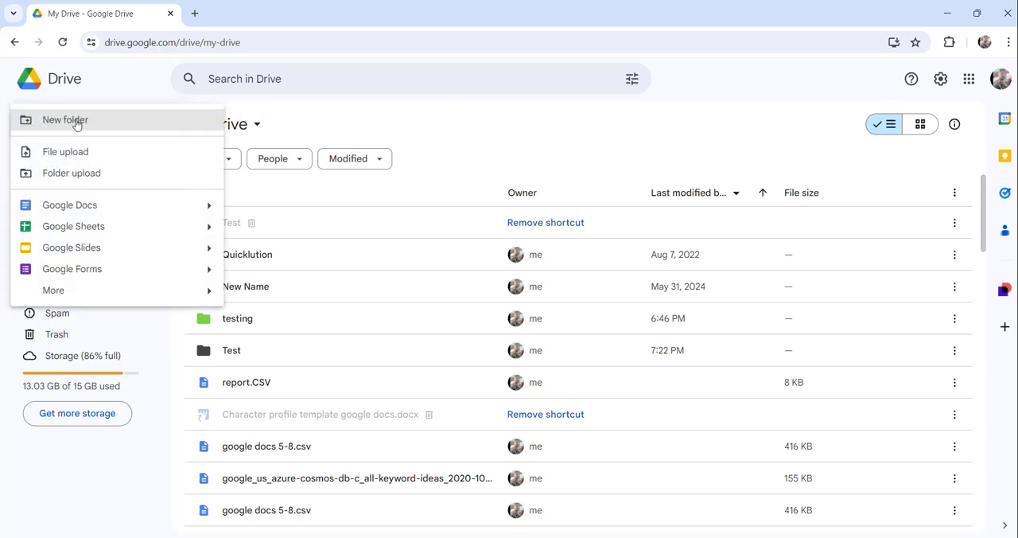
pyautogui.moveTo(77, 124)
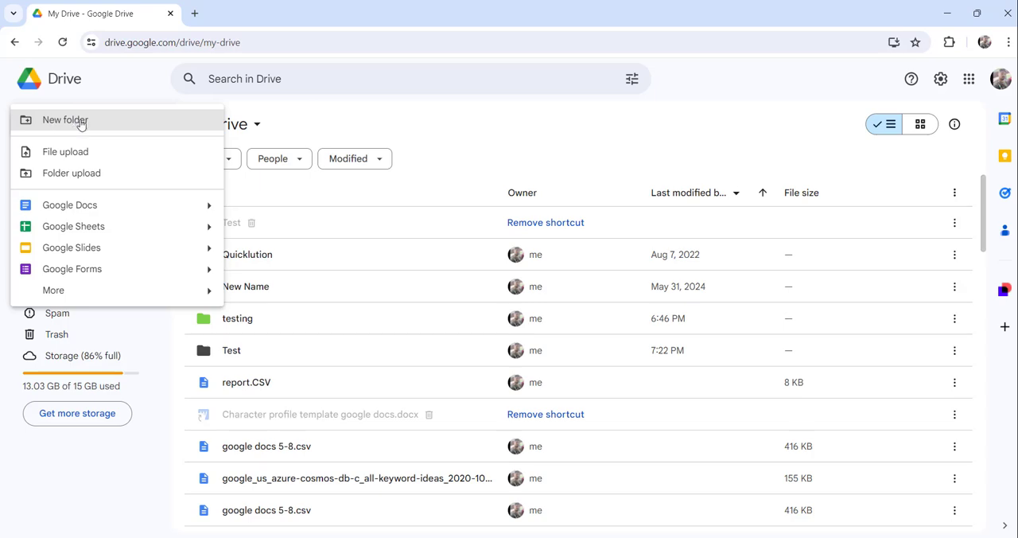
pyautogui.click(65, 119)
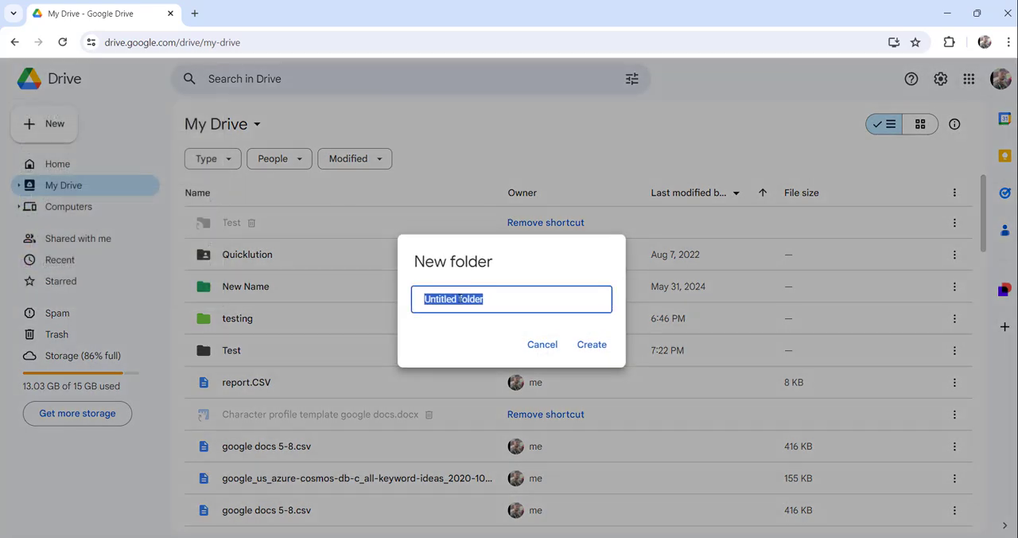
pyautogui.write('Test1')
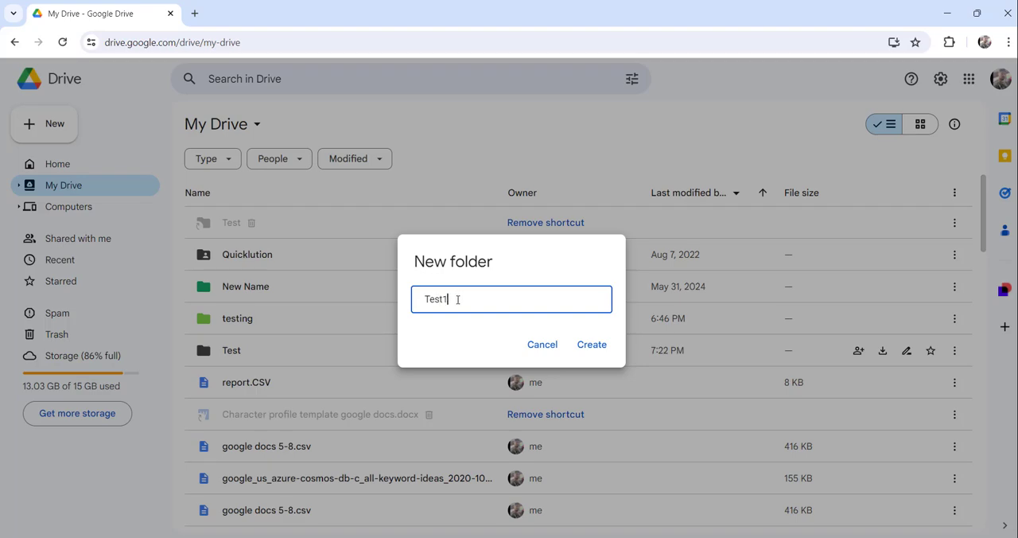
pyautogui.click(592, 344)
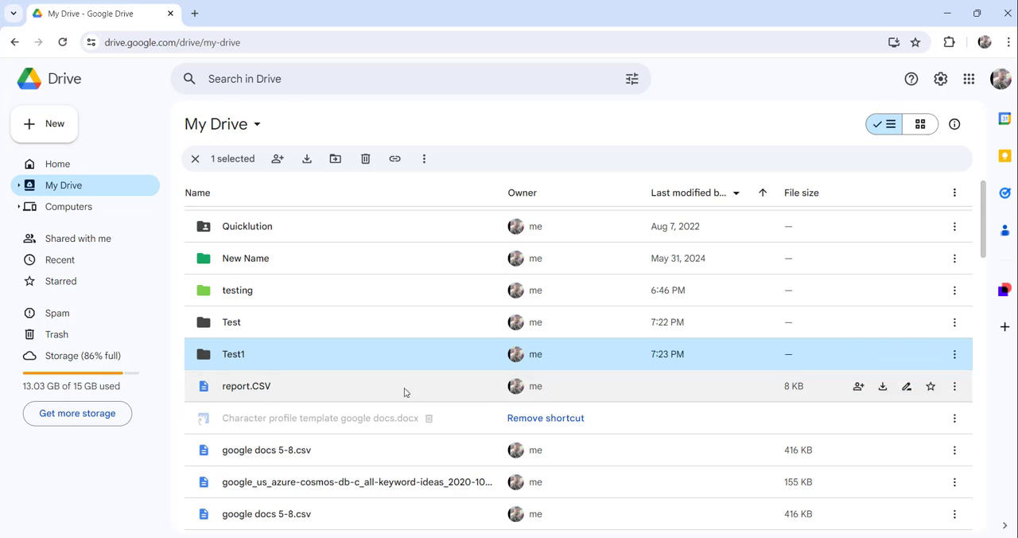
pyautogui.moveTo(401, 391)
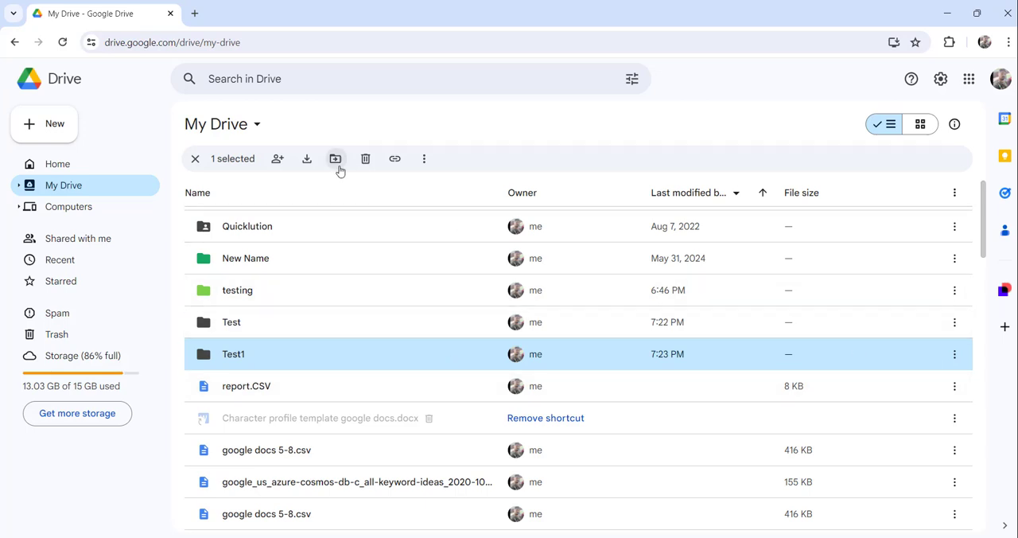
pyautogui.moveTo(334, 159)
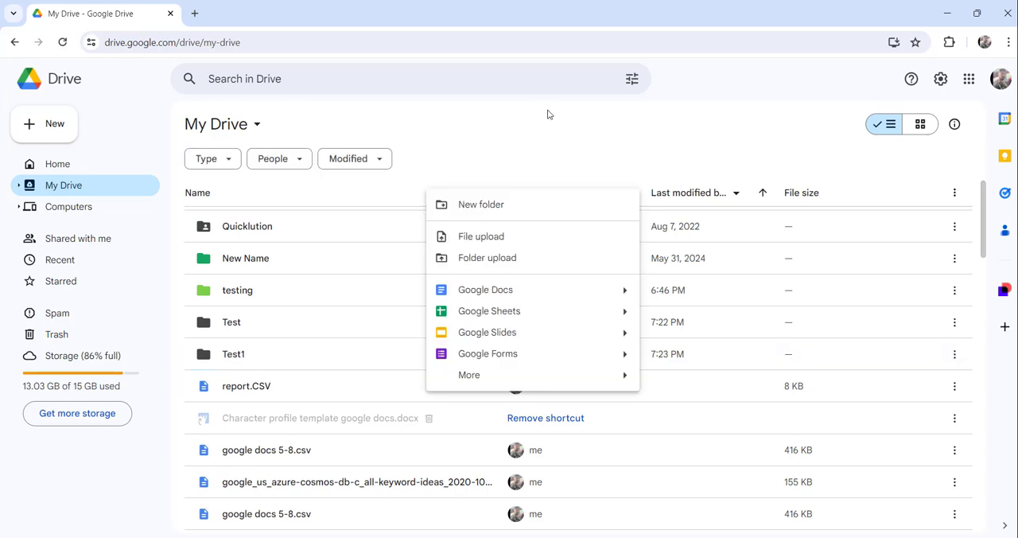
# Create a folder named Testing3 via the file-list right-click menu and select it
pyautogui.click(547, 114)
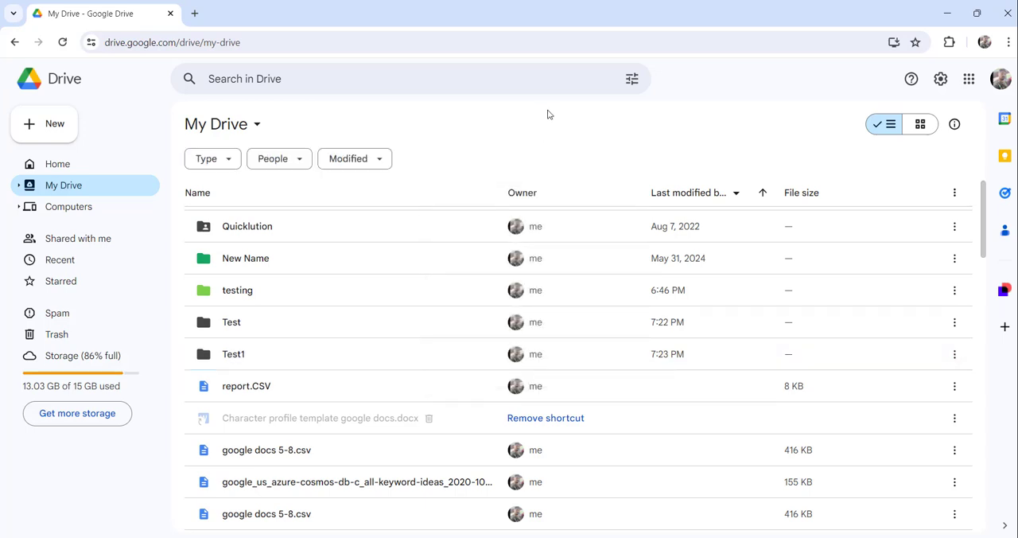
pyautogui.moveTo(377, 191)
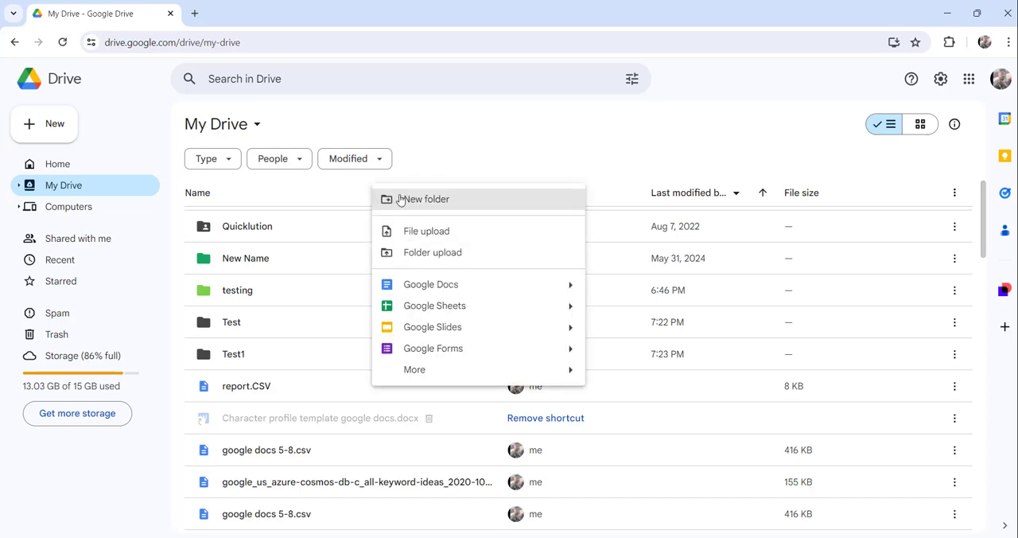
pyautogui.moveTo(415, 203)
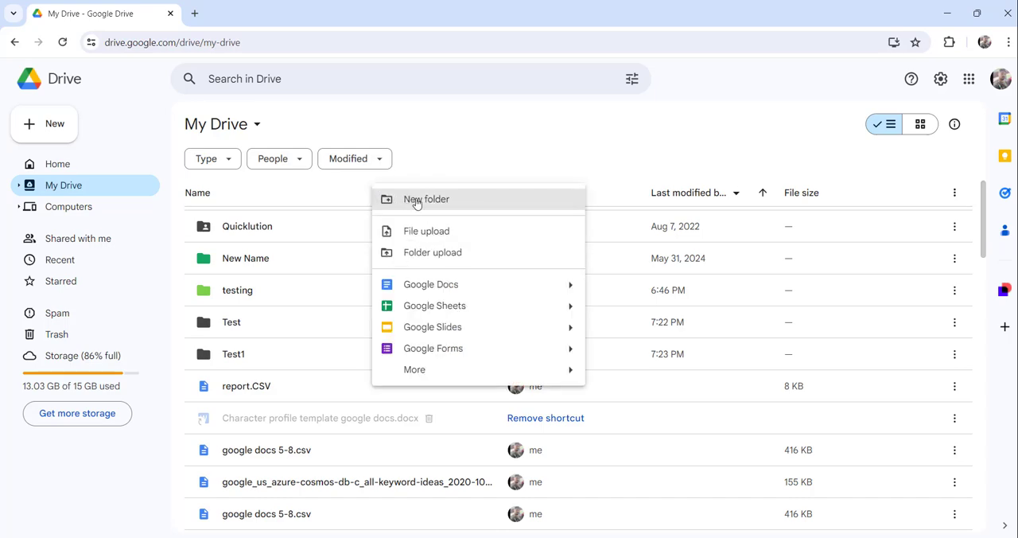
pyautogui.click(426, 198)
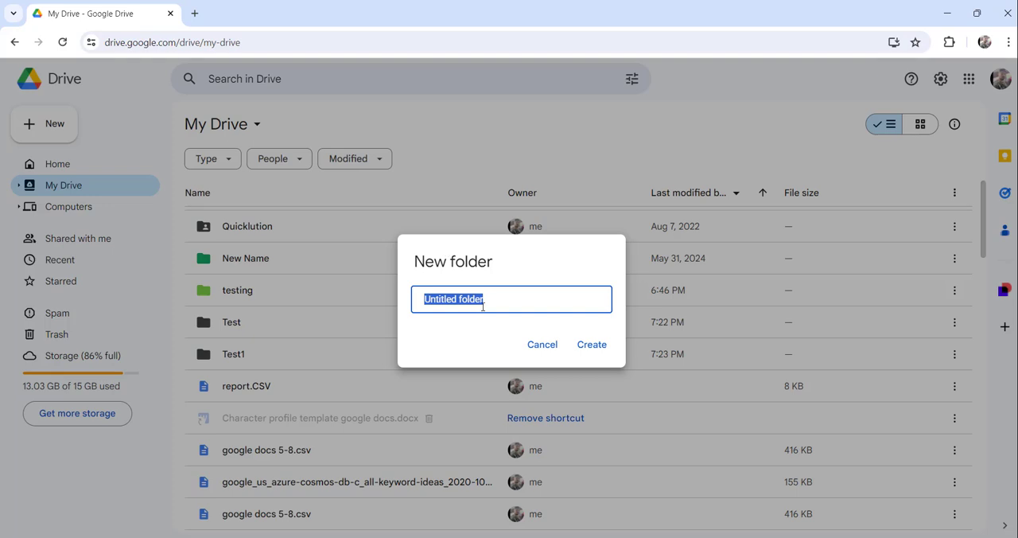
pyautogui.write('Testing3')
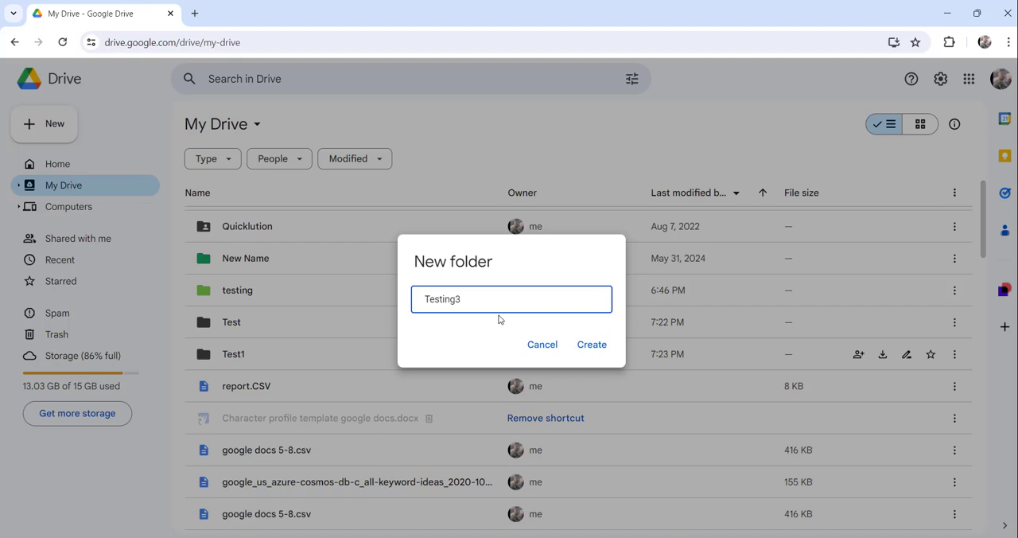
pyautogui.click(592, 344)
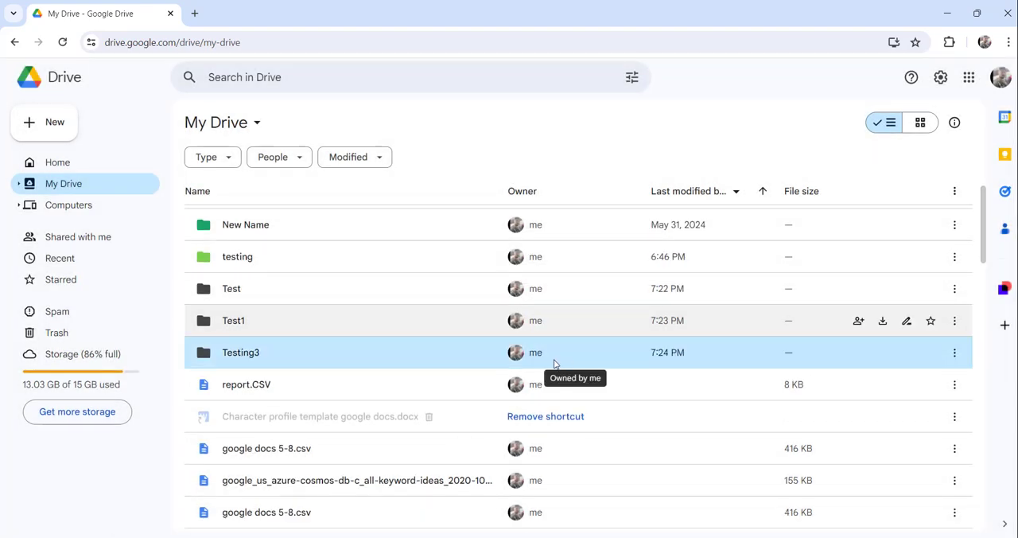
pyautogui.click(240, 353)
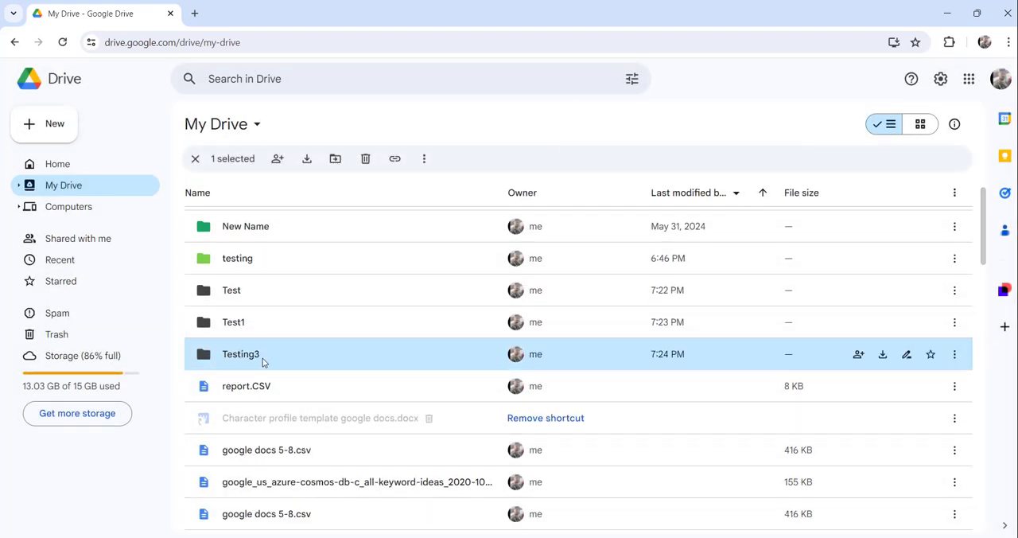
pyautogui.moveTo(869, 207)
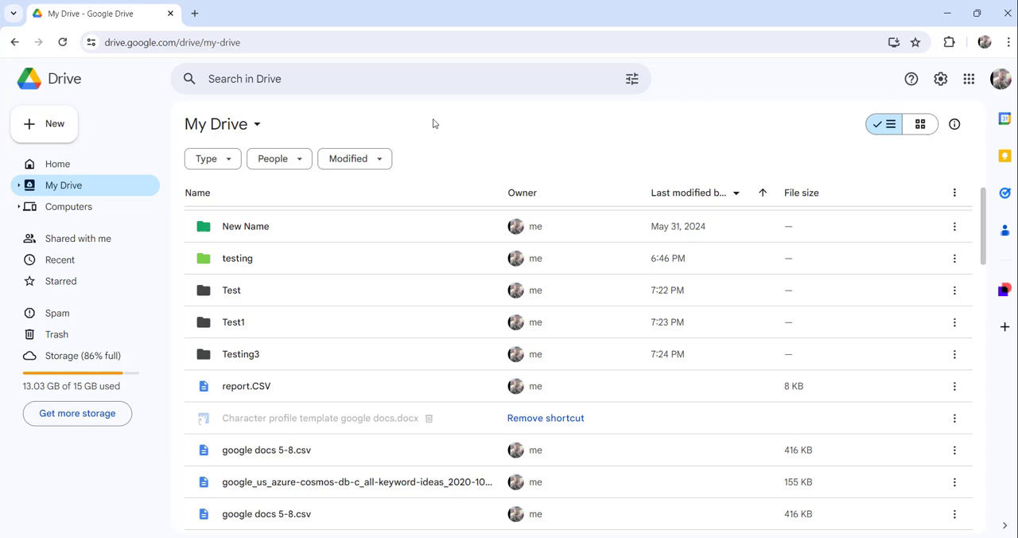
pyautogui.moveTo(469, 127)
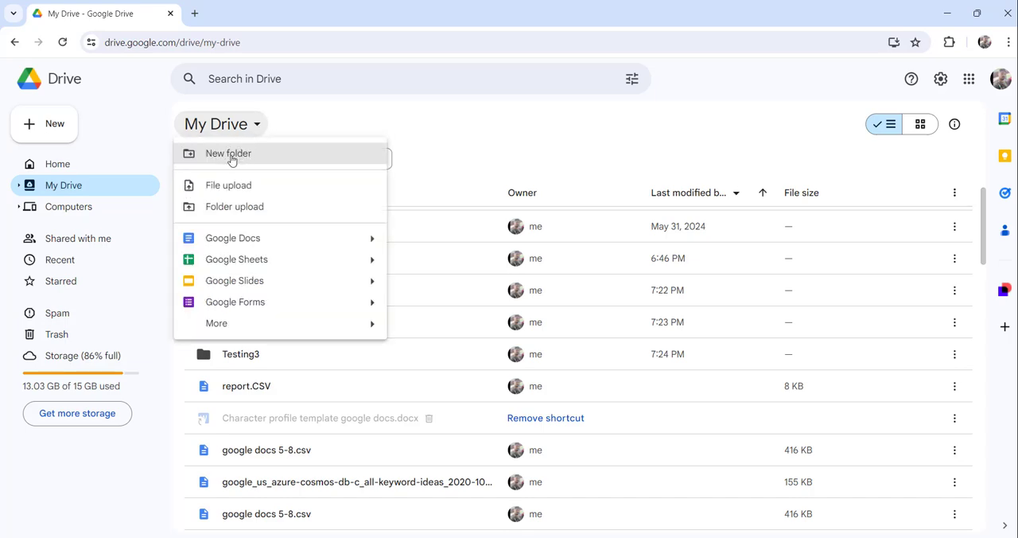
# Create a folder named Test4 via the My Drive title dropdown and show its actions
pyautogui.click(229, 153)
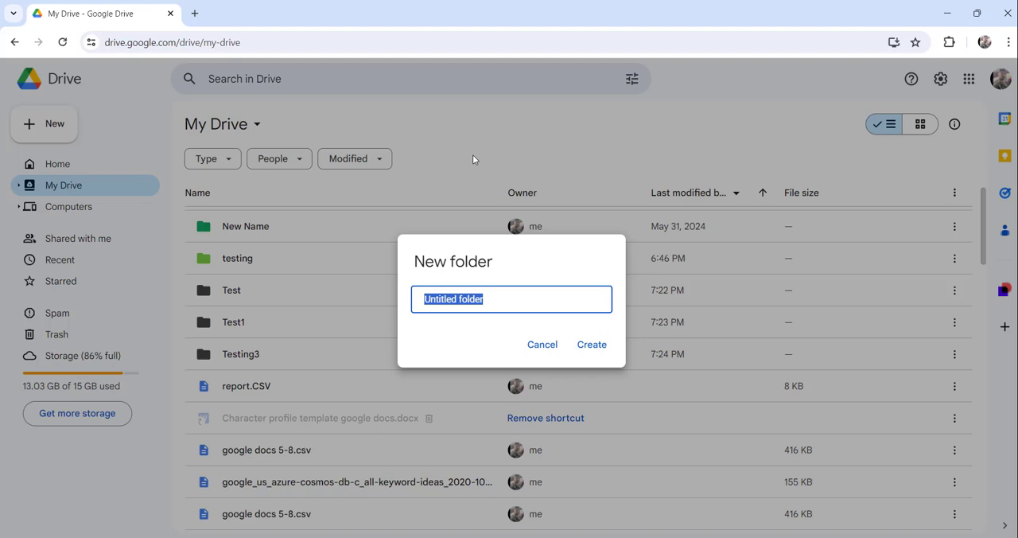
pyautogui.write('Test4')
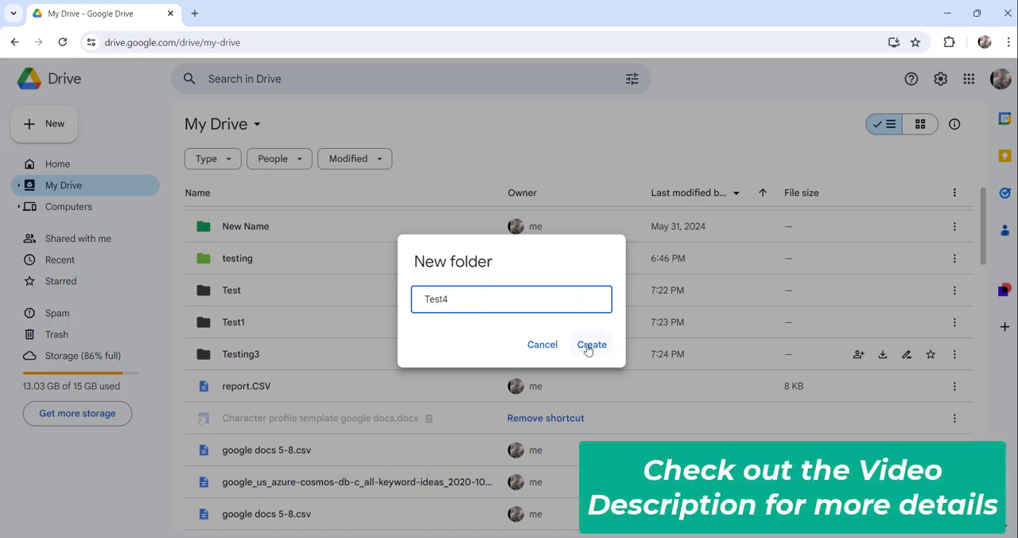
pyautogui.click(592, 344)
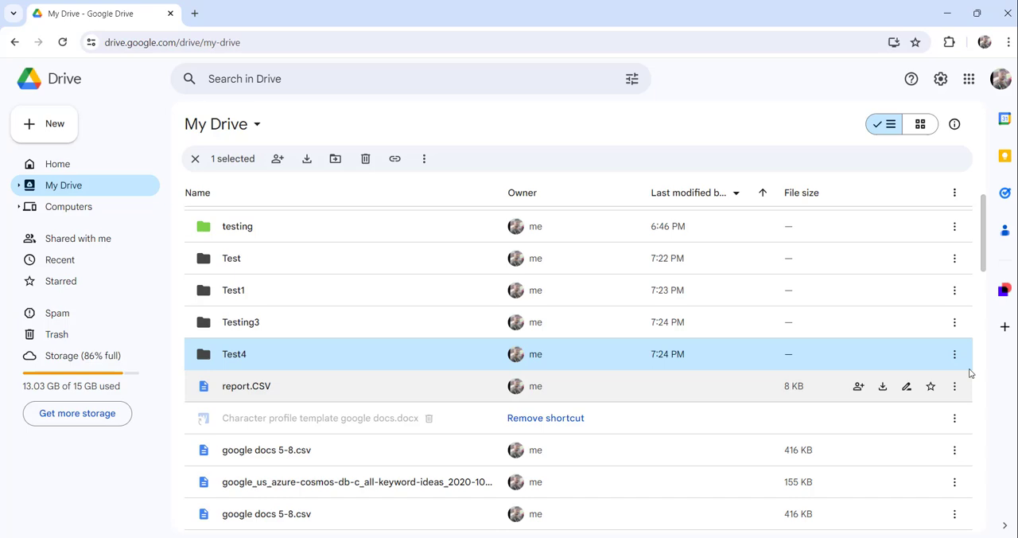
pyautogui.click(954, 353)
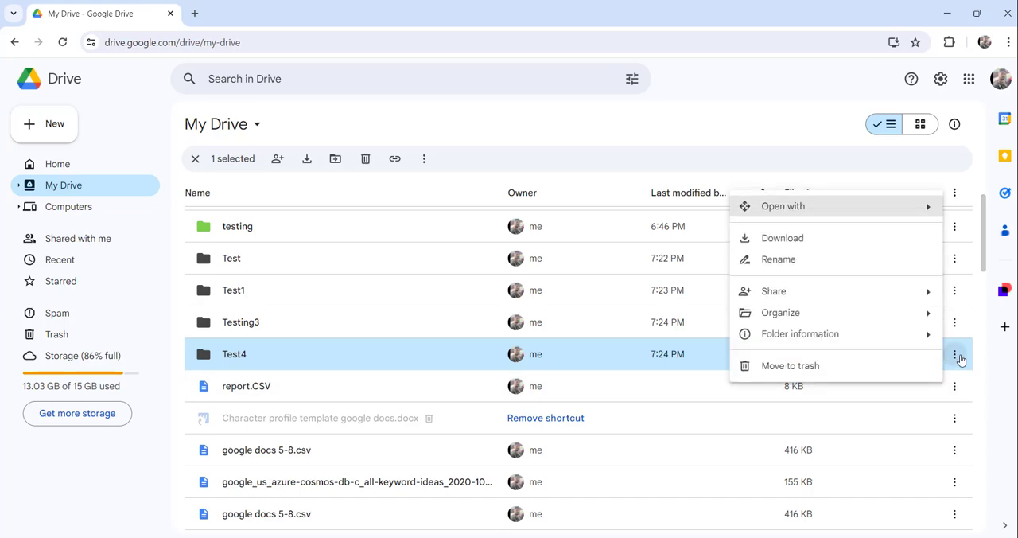